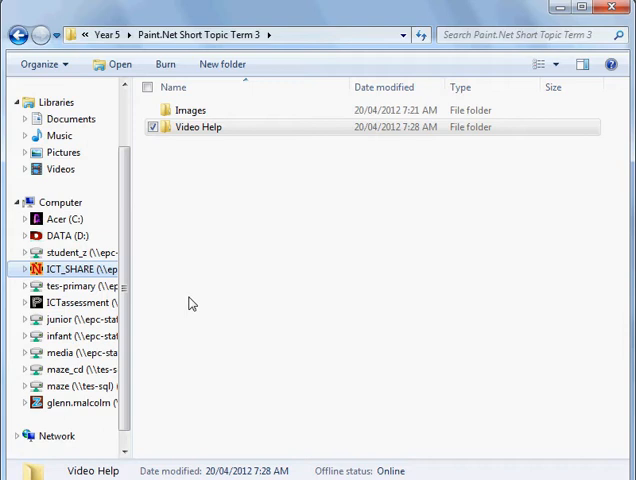
{"action": "mouse_move", "coordinate": [268, 400]}
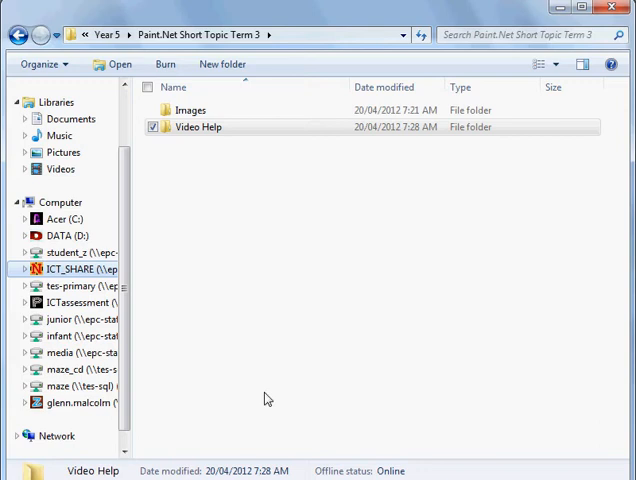
{"action": "mouse_move", "coordinate": [212, 208]}
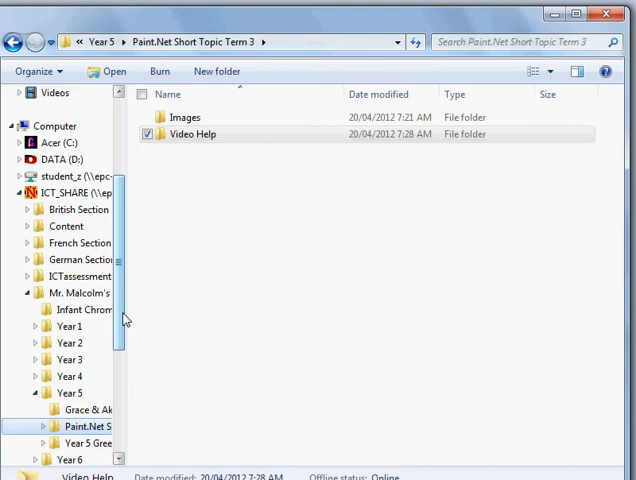
Open the Images folder and bring up file actions for the wine glasses 1969 picture
{"action": "double_click", "coordinate": [184, 116]}
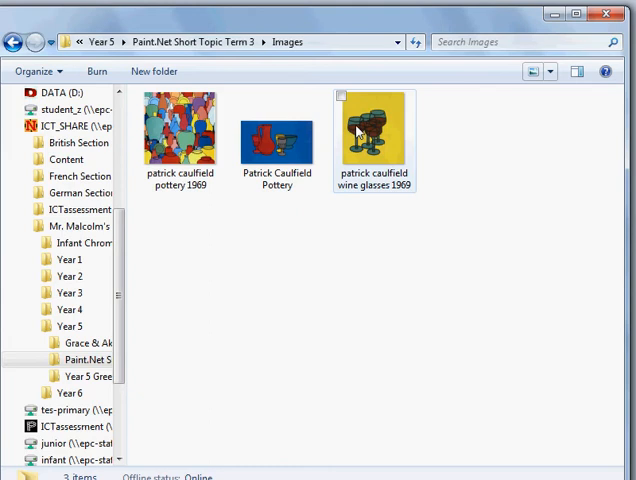
{"action": "right_click", "coordinate": [376, 130]}
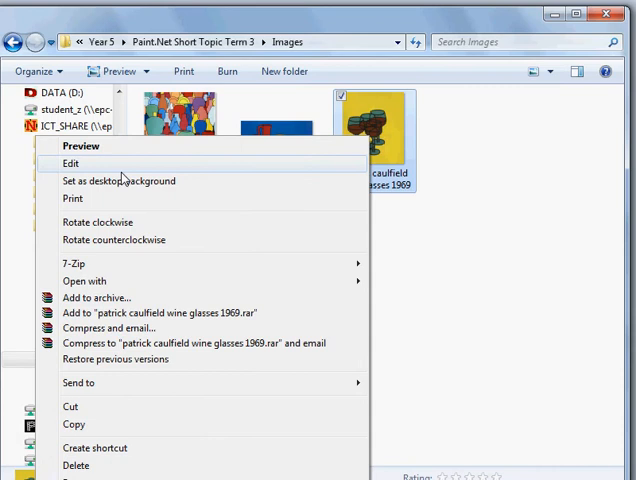
{"action": "left_click", "coordinate": [70, 164]}
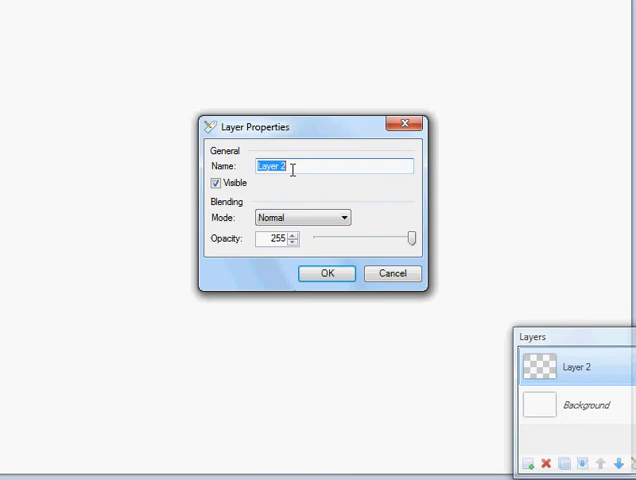
Name the new layer 'Wine Glass 1' (typed 'Wing Glass 1') and confirm
{"action": "type", "text": "Wing Glass 1"}
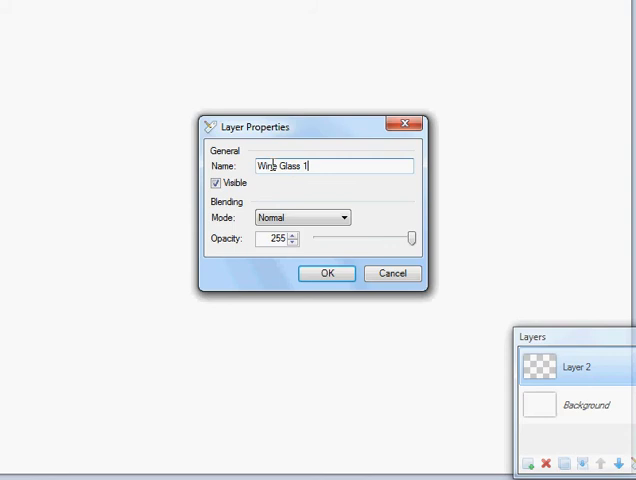
{"action": "left_click", "coordinate": [328, 272]}
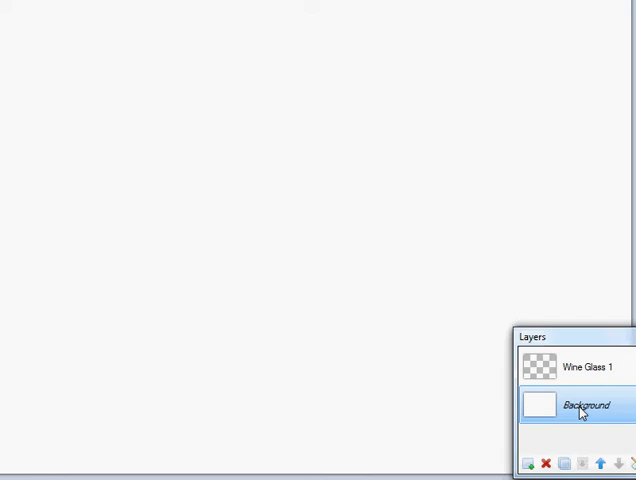
Select the Background layer for editing
{"action": "left_click", "coordinate": [584, 368]}
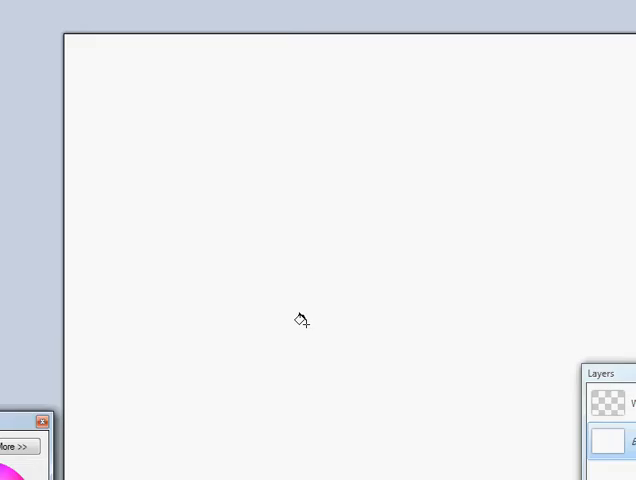
{"action": "left_click", "coordinate": [300, 318]}
{"action": "type", "text": "wine Glass 2"}
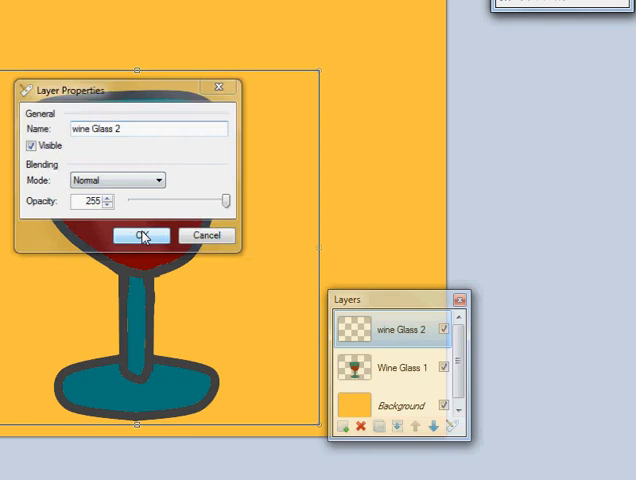
Confirm the layer name 'wine Glass 2' and dismiss the empty-clipboard paste error
{"action": "left_click", "coordinate": [142, 236]}
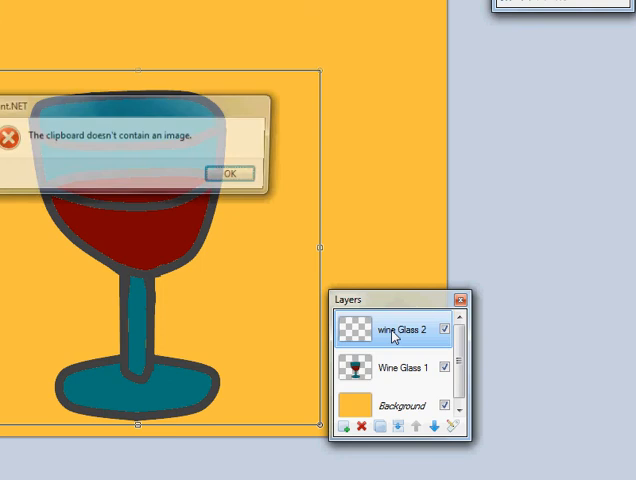
{"action": "left_click", "coordinate": [230, 172]}
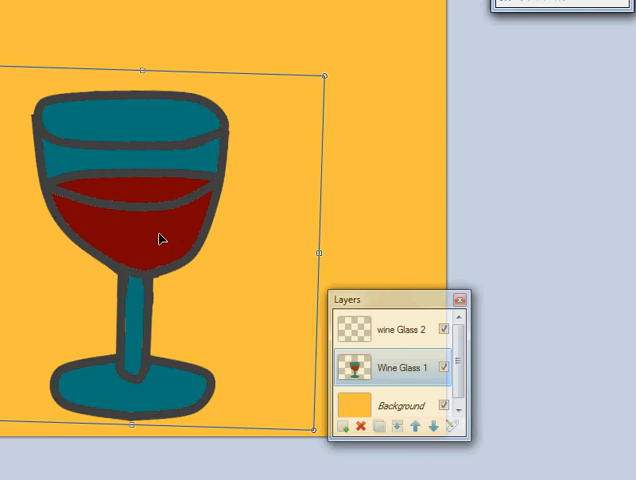